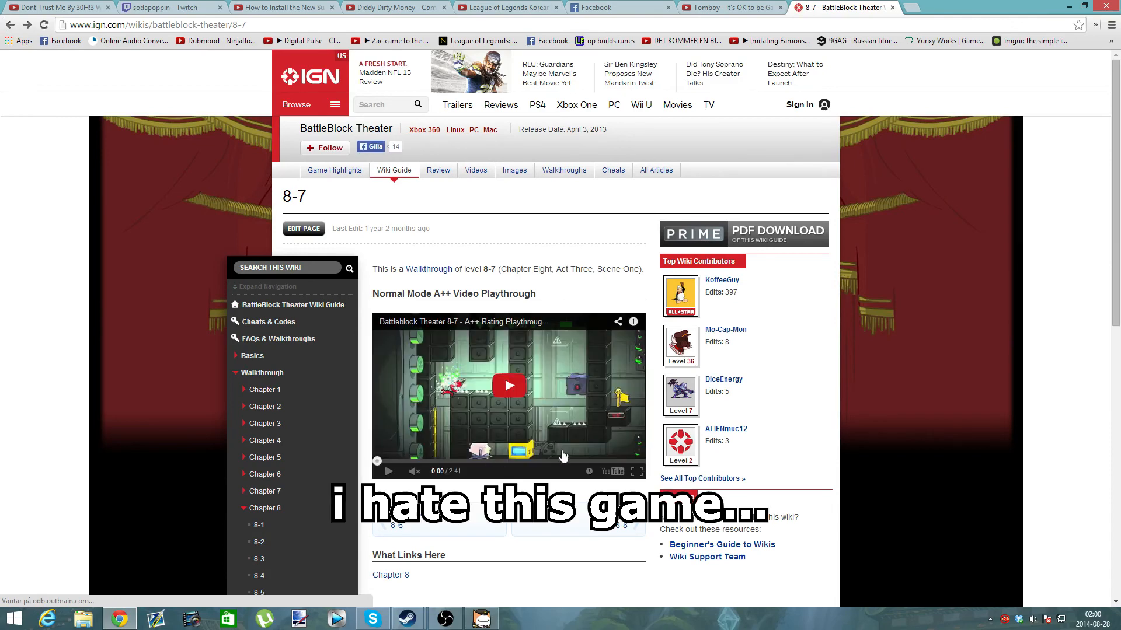
Scroll past the 8-7 video and follow the 'Previous 8-6' link.
scroll("down", 3)
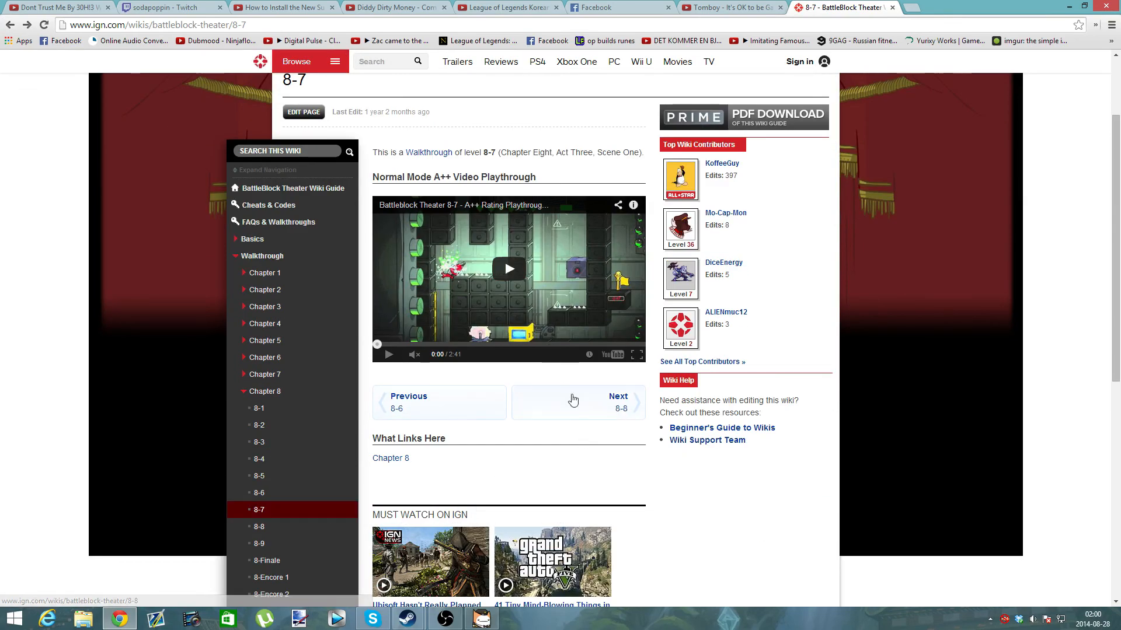
mouse_move(611, 393)
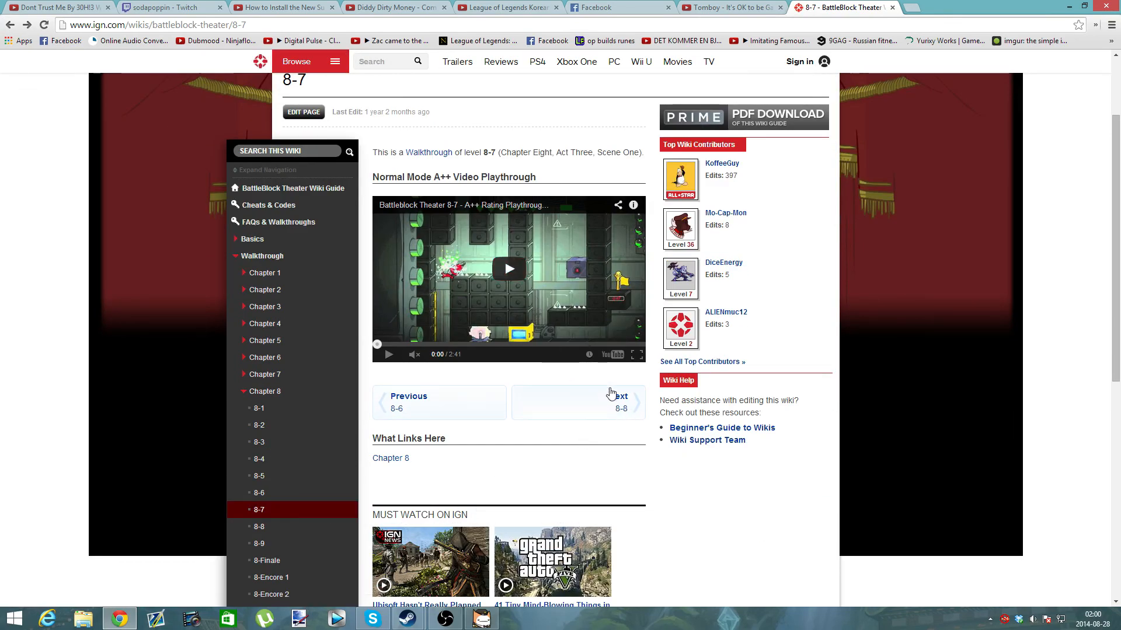
left_click(408, 402)
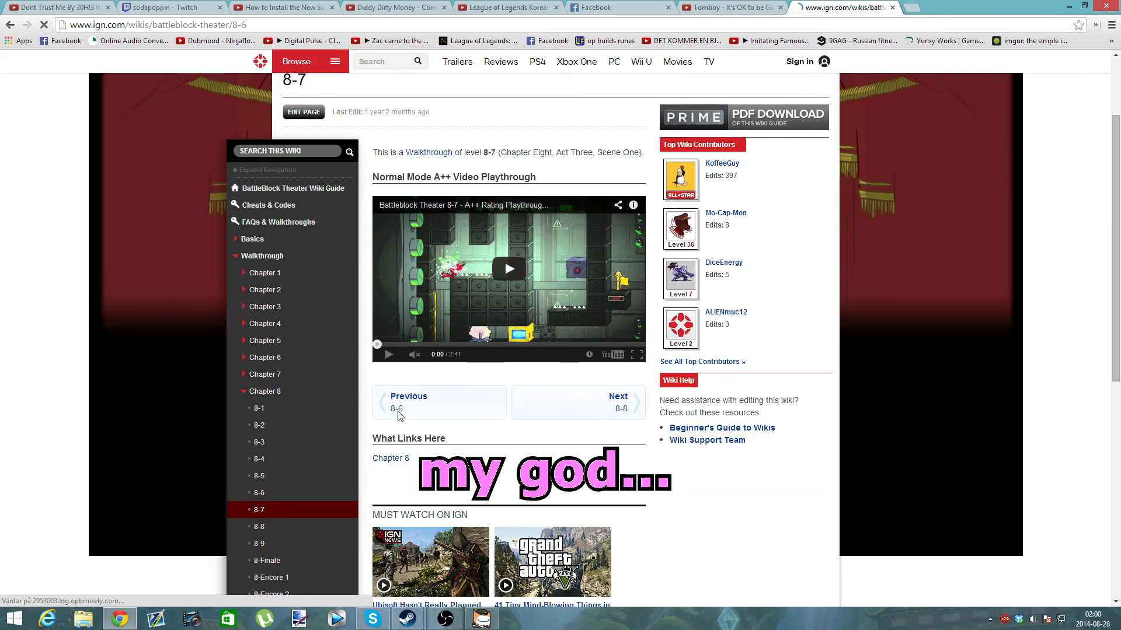